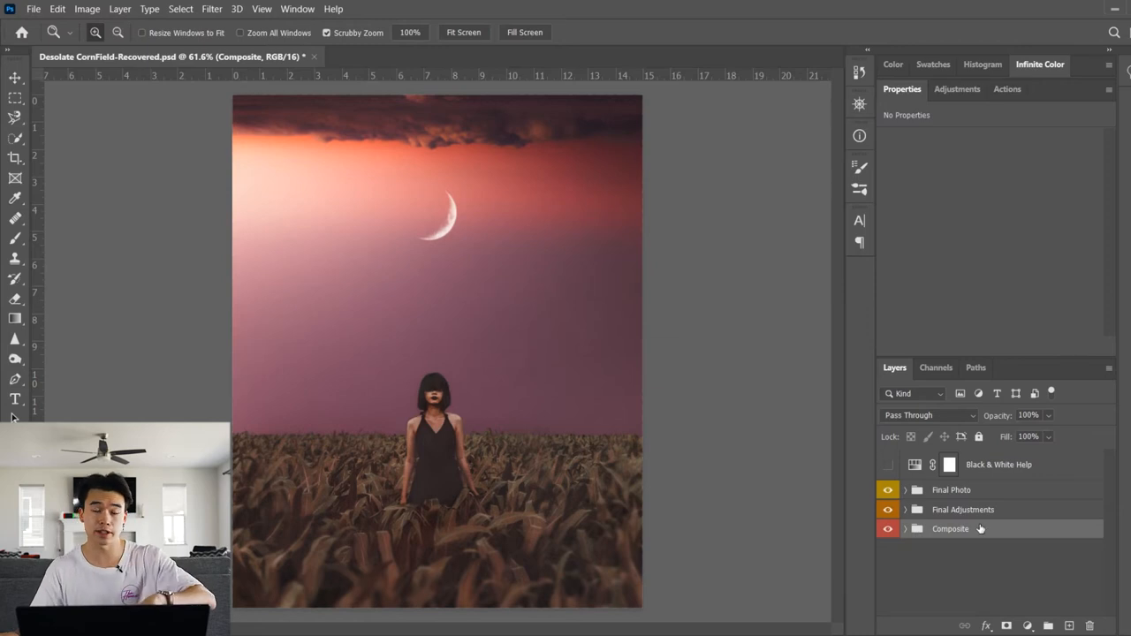
- Hide the Composite group, expand it, and leave only the original cornfield background showing
left_click(887, 490)
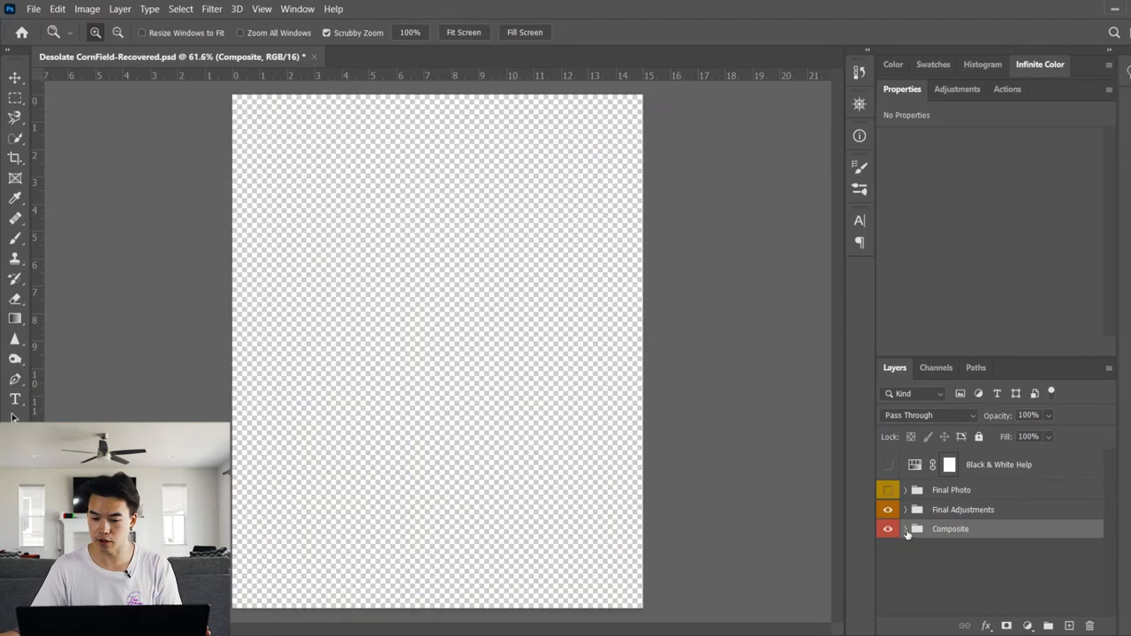
left_click(905, 528)
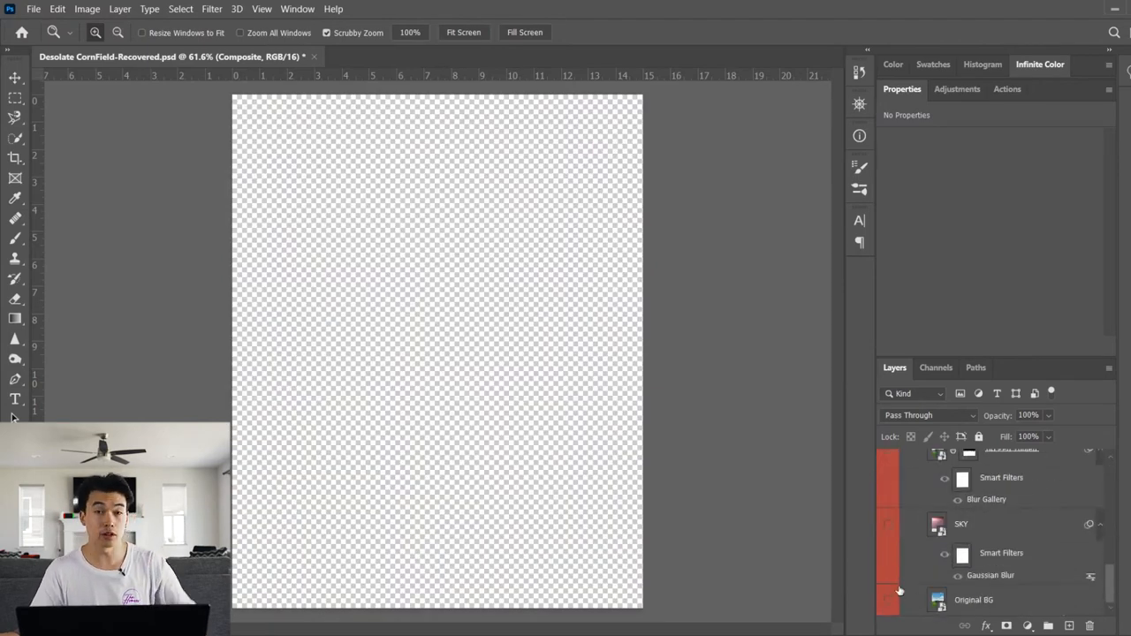
left_click(887, 600)
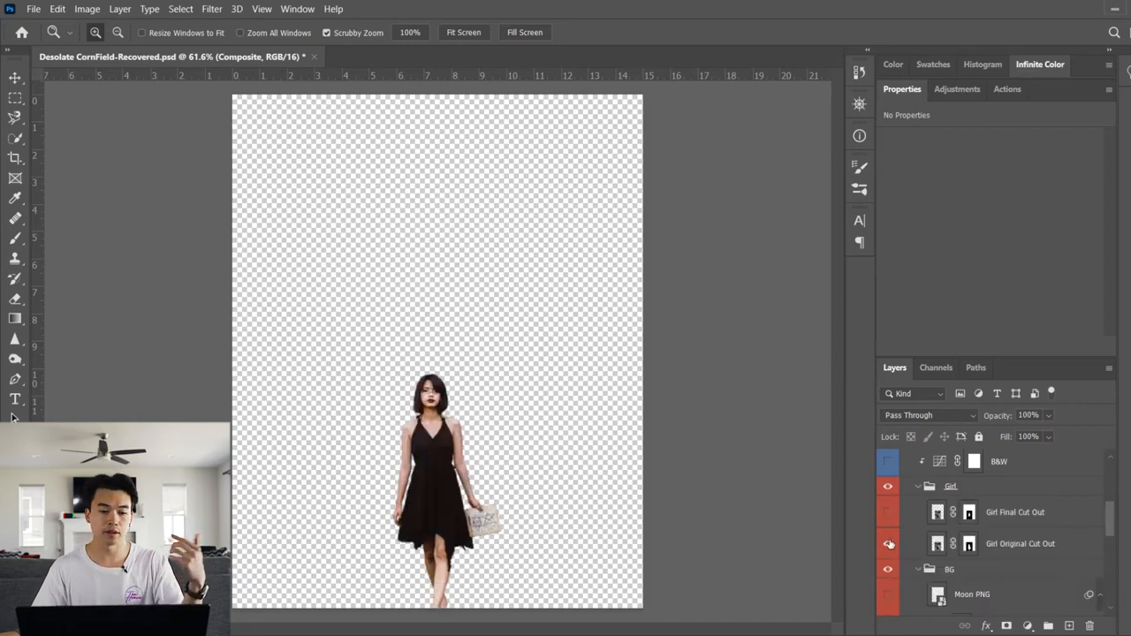
left_click(887, 544)
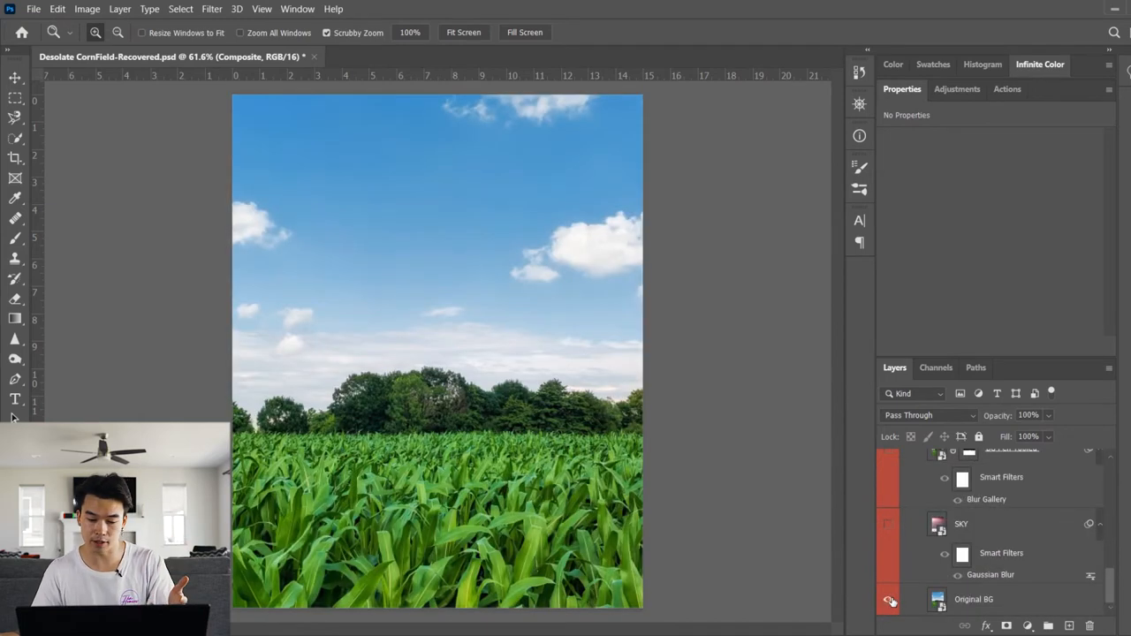
- Swap Original BG for the tilt-shift blurred BG Pen Tooled layer and show the pink SKY layer
left_click(887, 599)
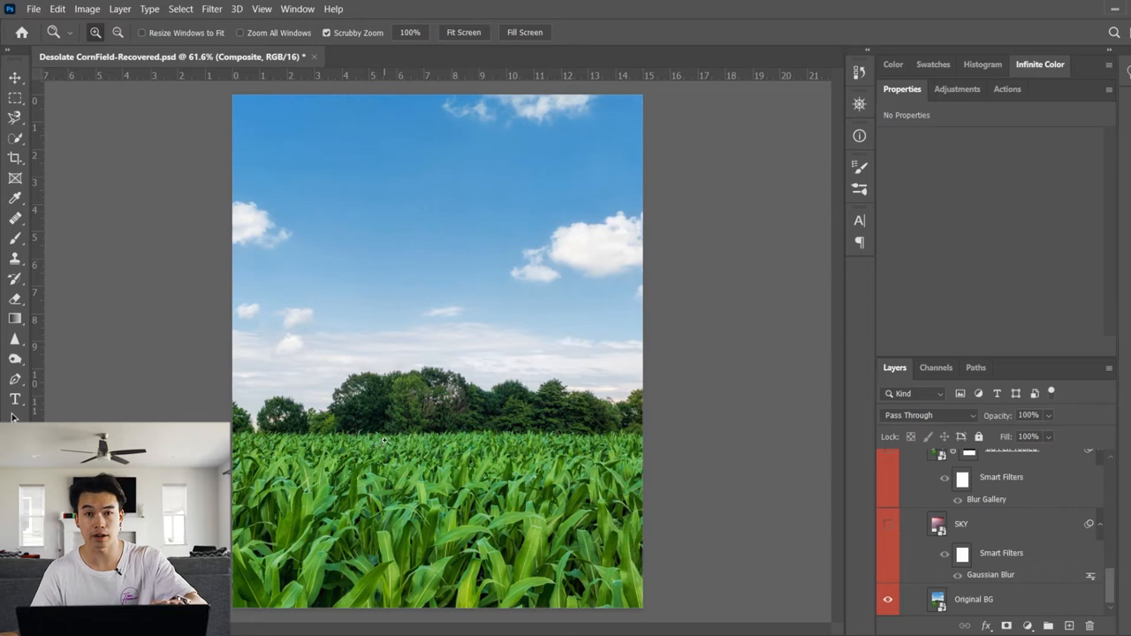
left_click(887, 599)
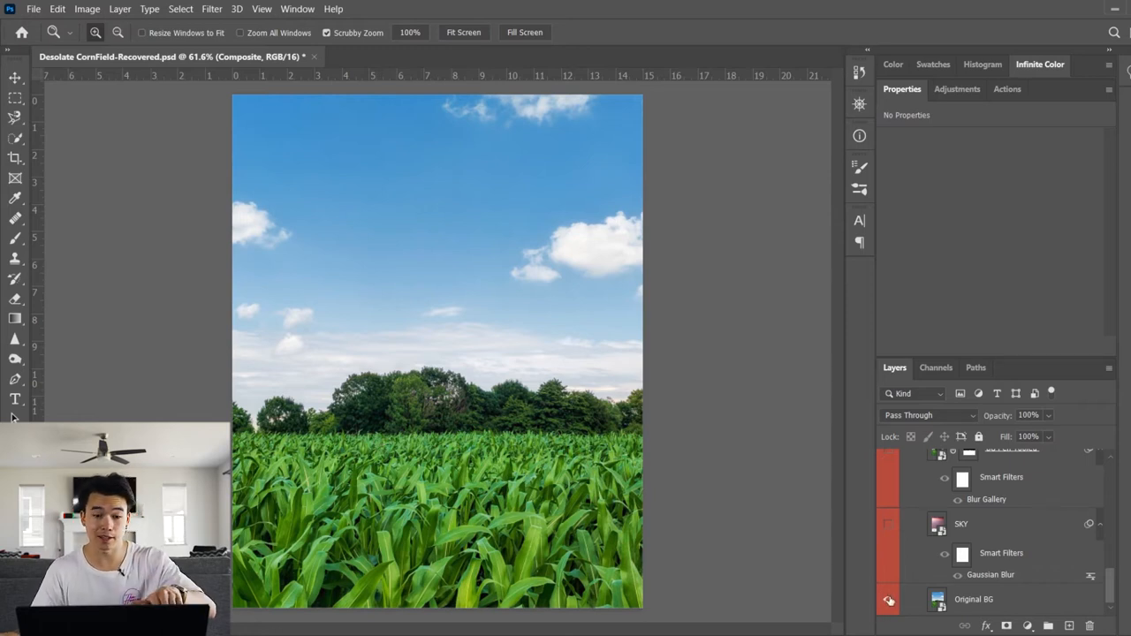
left_click(887, 452)
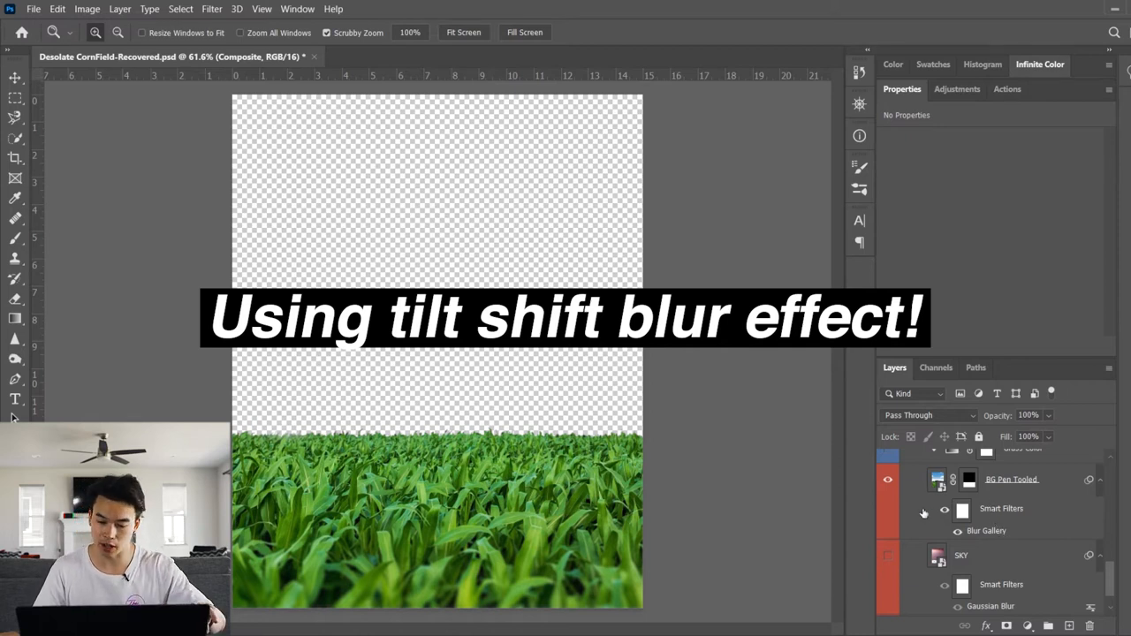
left_click(887, 555)
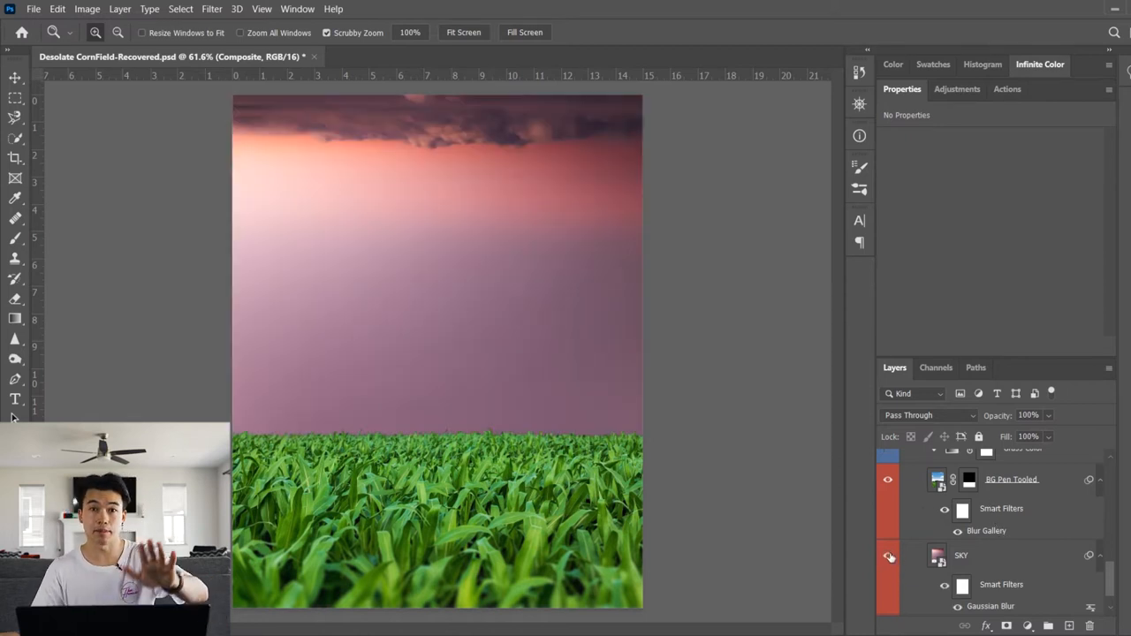
left_click(887, 555)
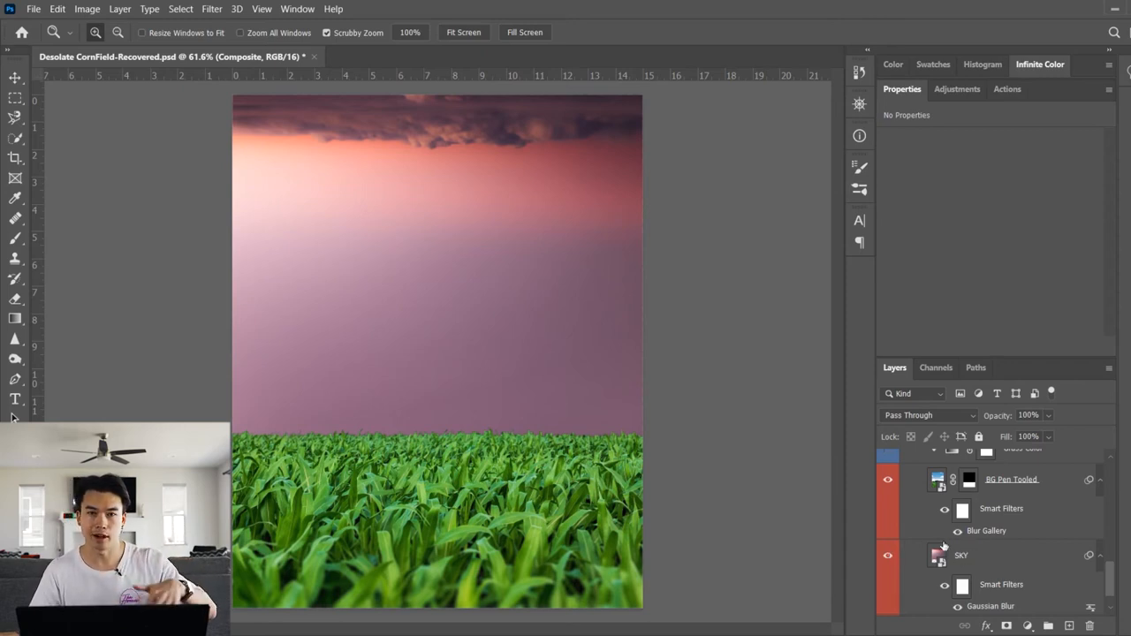
scroll("down", 3)
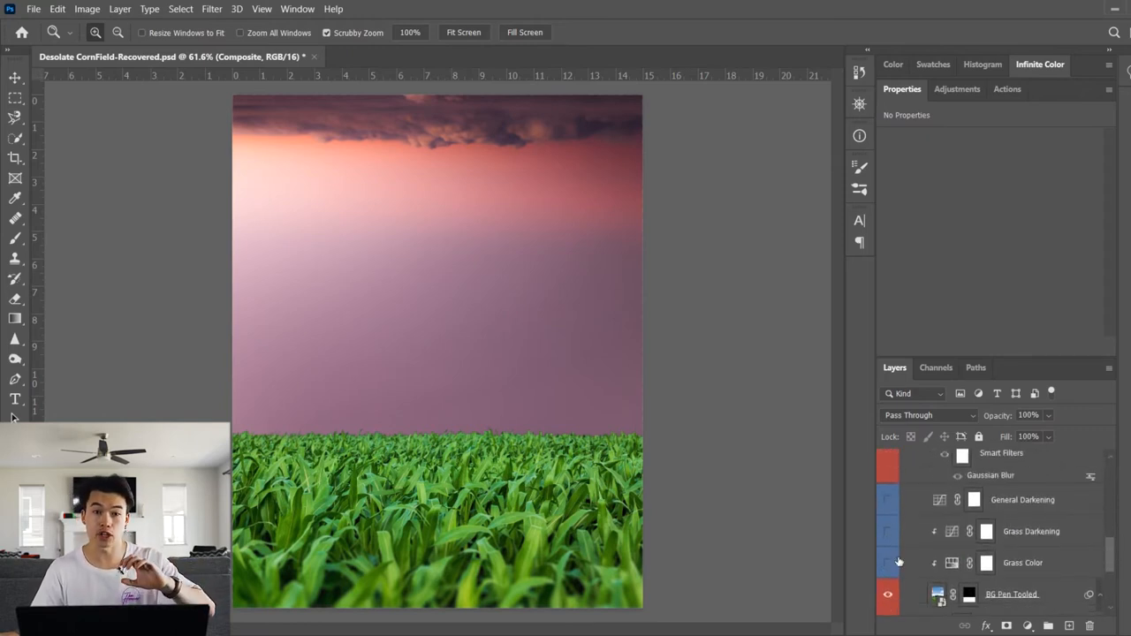
- Enable the Grass Color Hue/Saturation and Grass Darkening Curves adjustments for olive, darker grass
left_click(887, 562)
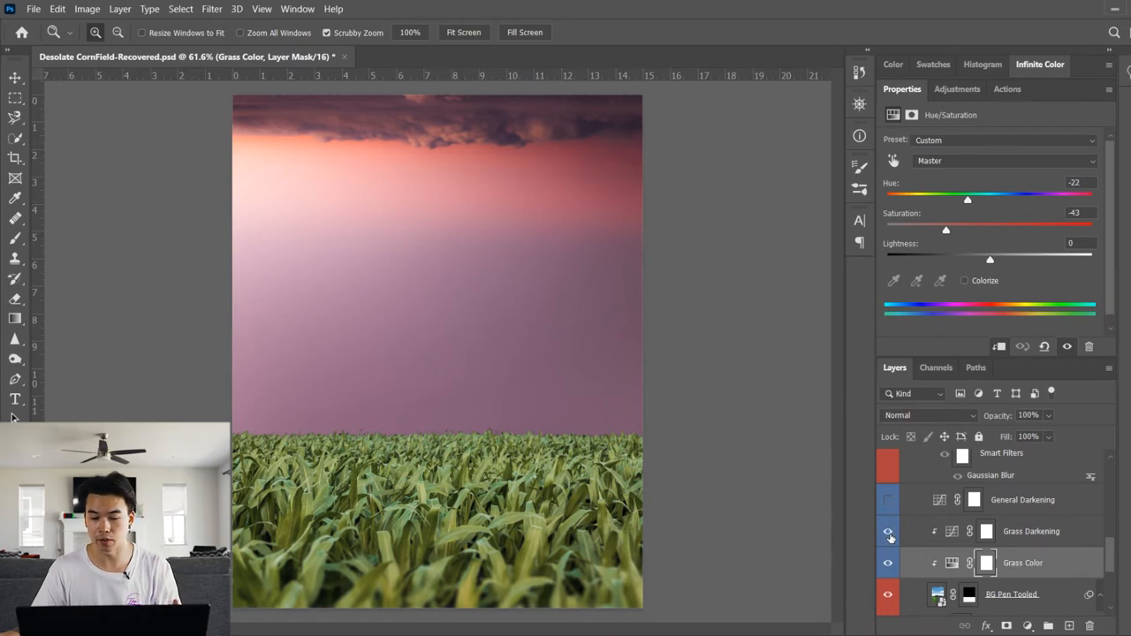
left_click(888, 530)
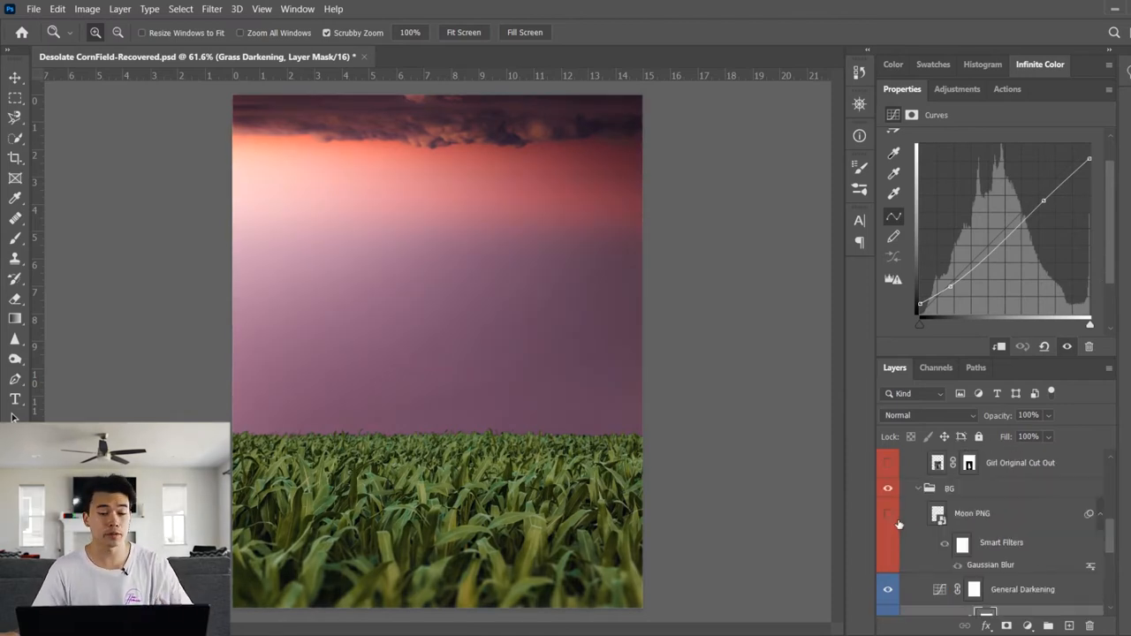
- Show the Moon PNG layer, compare Normal against Screen blending, and keep it on Screen
left_click(887, 513)
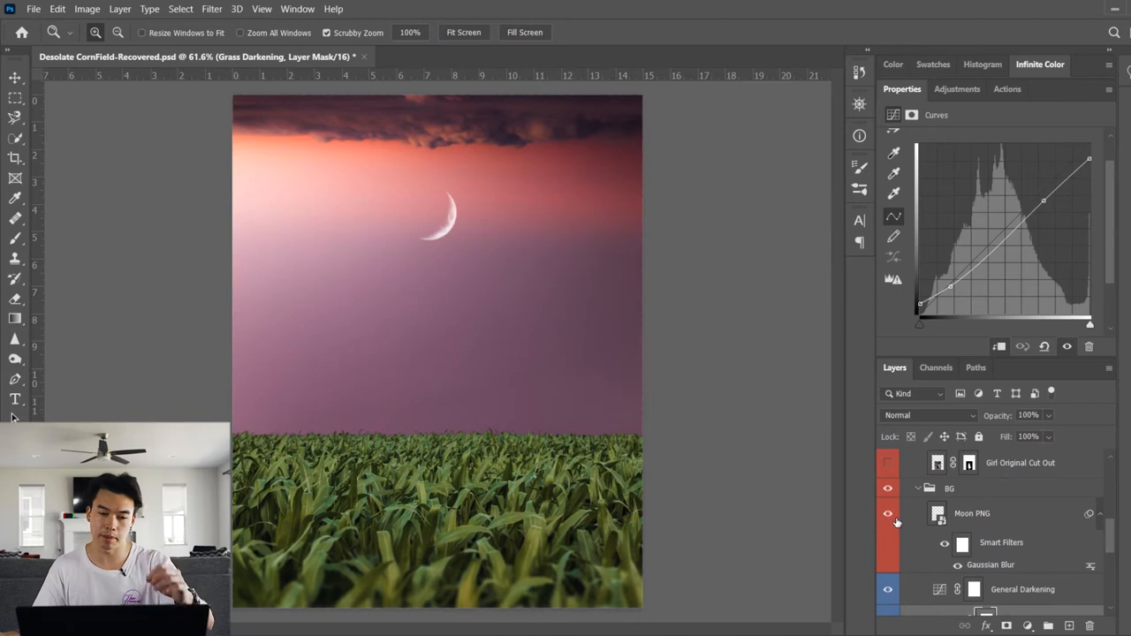
left_click(971, 513)
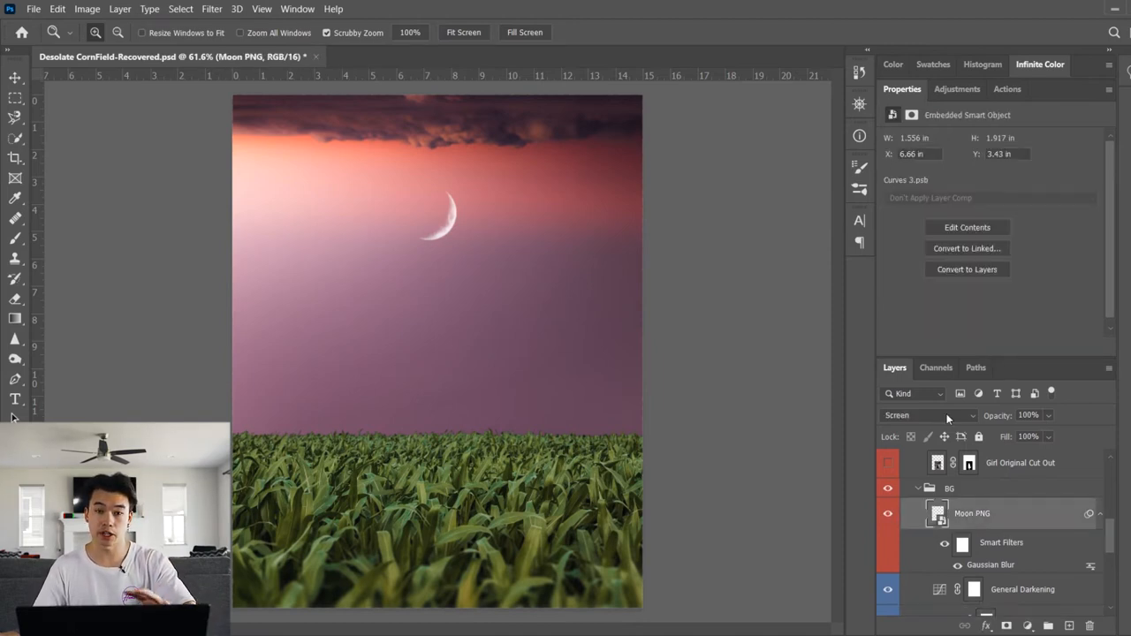
left_click(928, 416)
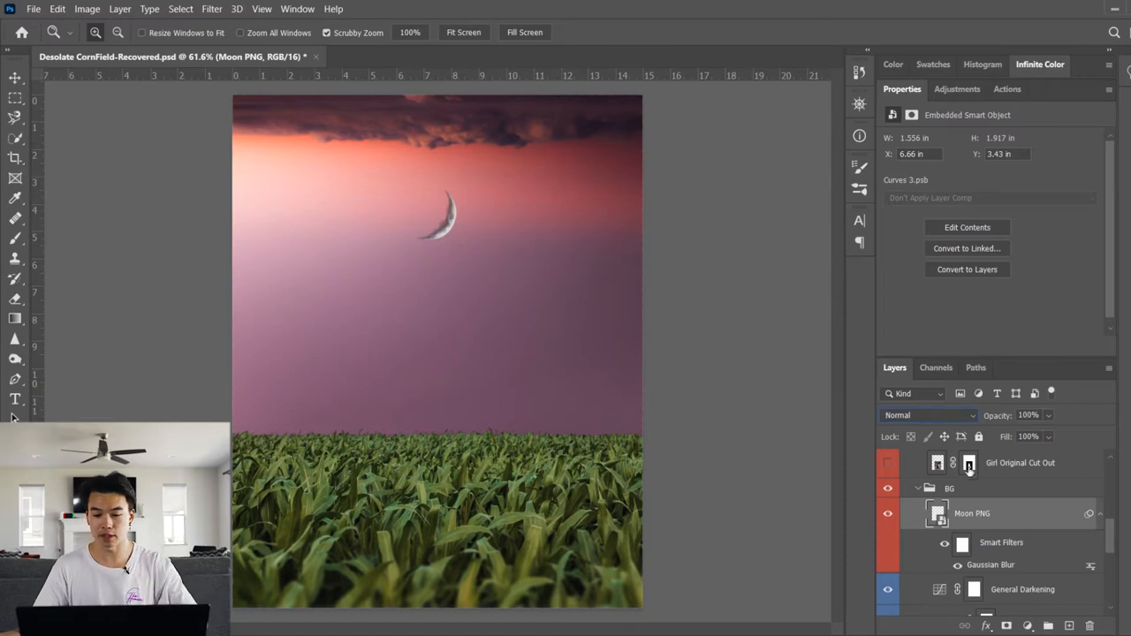
left_click(928, 415)
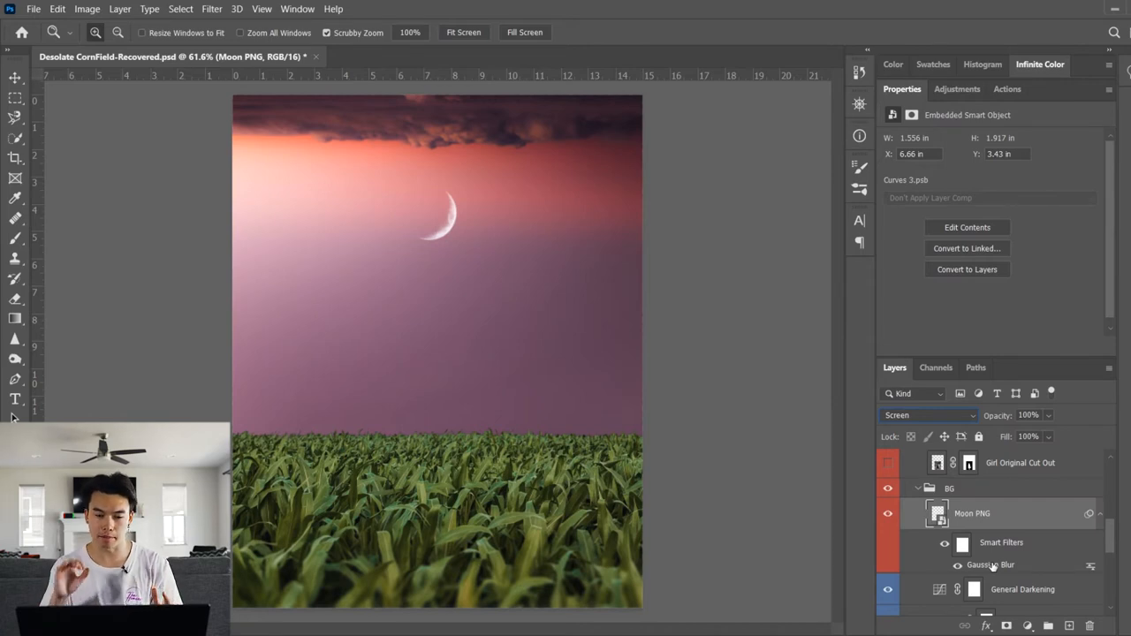
mouse_move(532, 133)
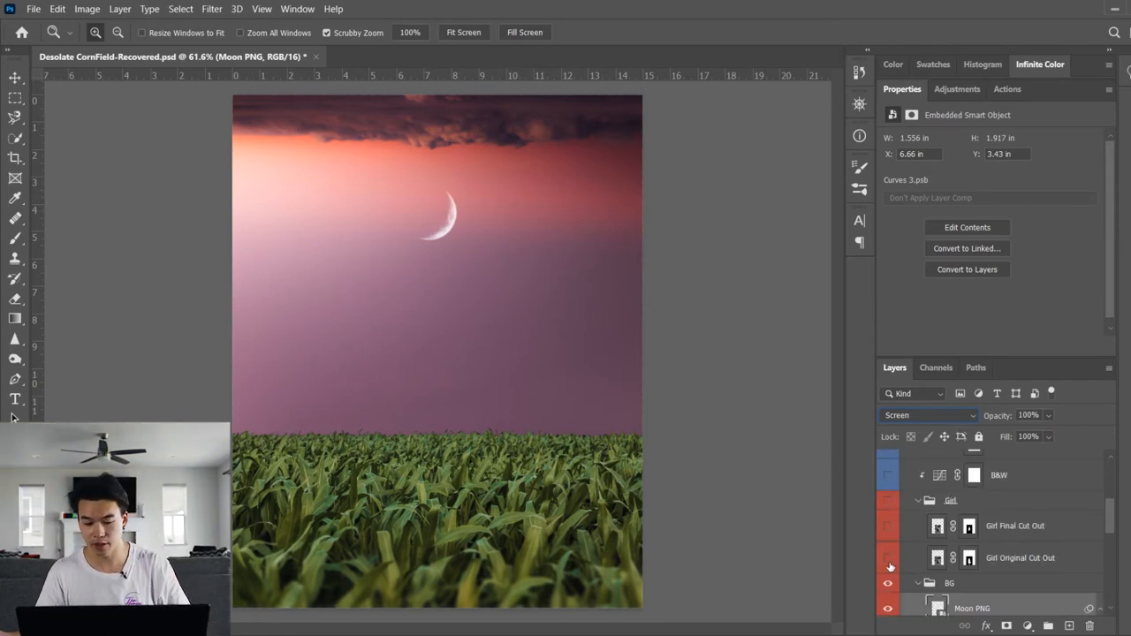
- Show the Girl Original Cut Out, then swap to the Girl Final Cut Out standing in the corn
left_click(887, 558)
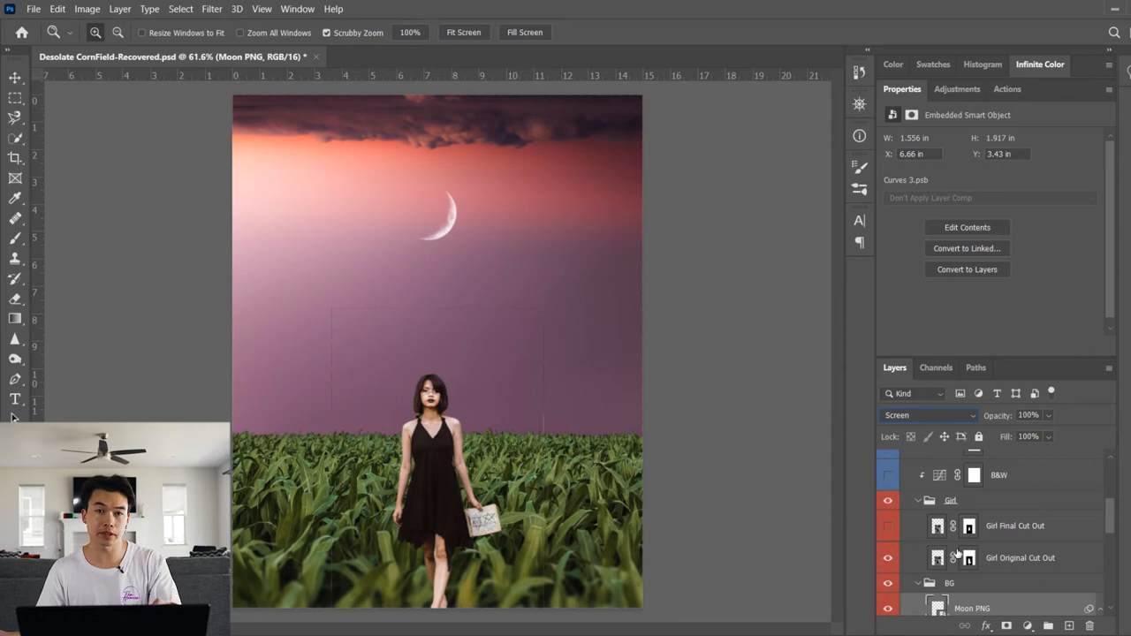
left_click(887, 559)
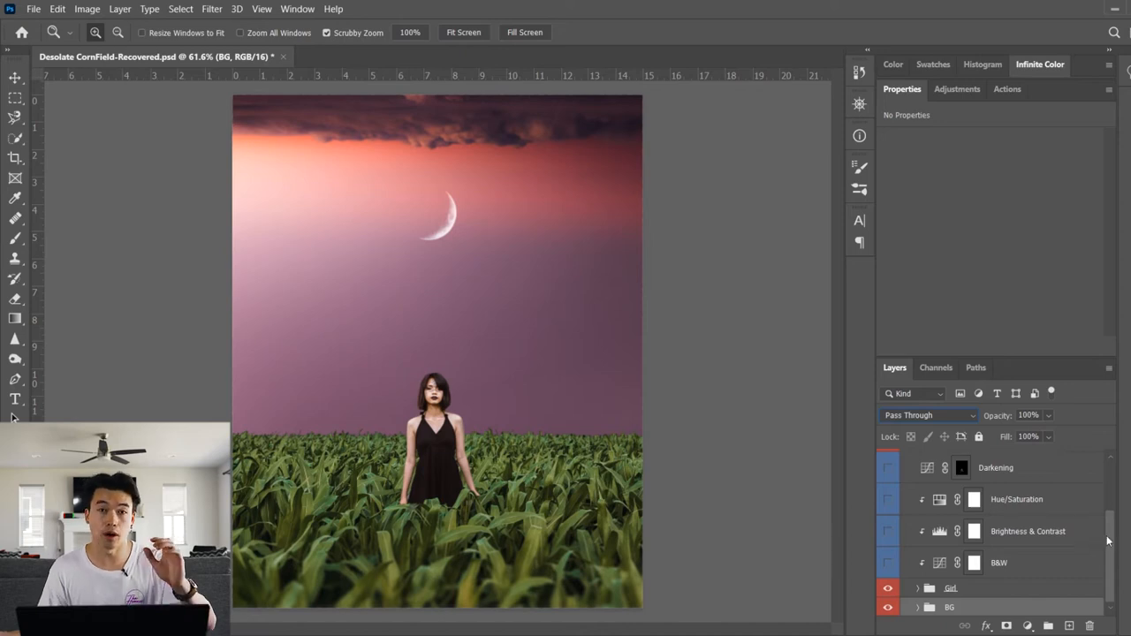
mouse_move(1113, 544)
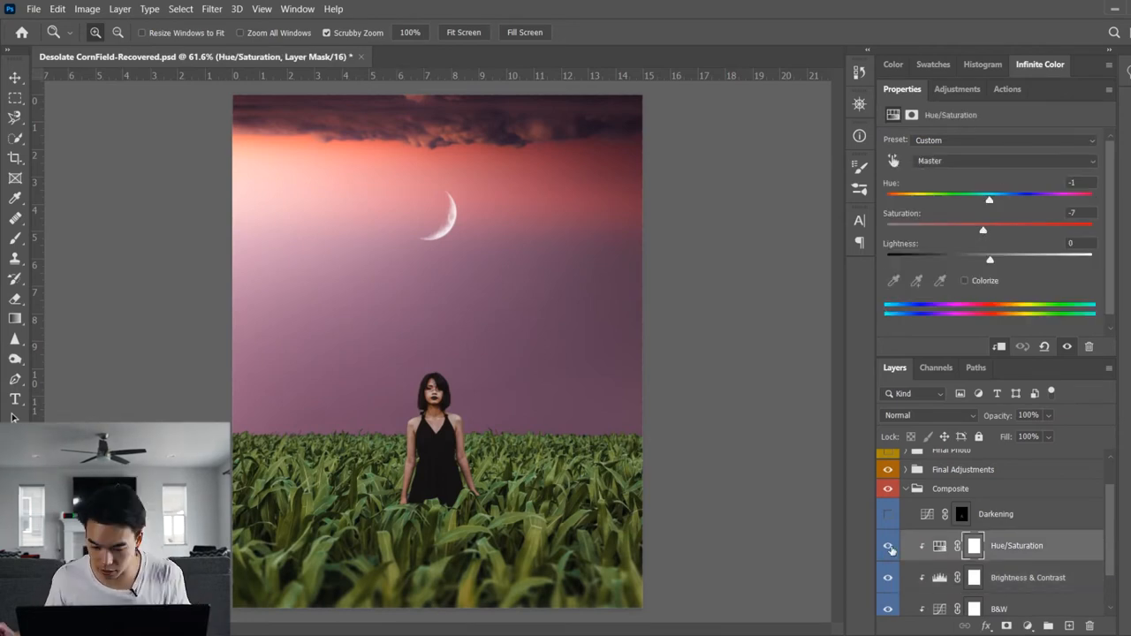
- Compare the scene with the Composite's Hue/Saturation and Darkening adjustment layers toggled
left_click(887, 512)
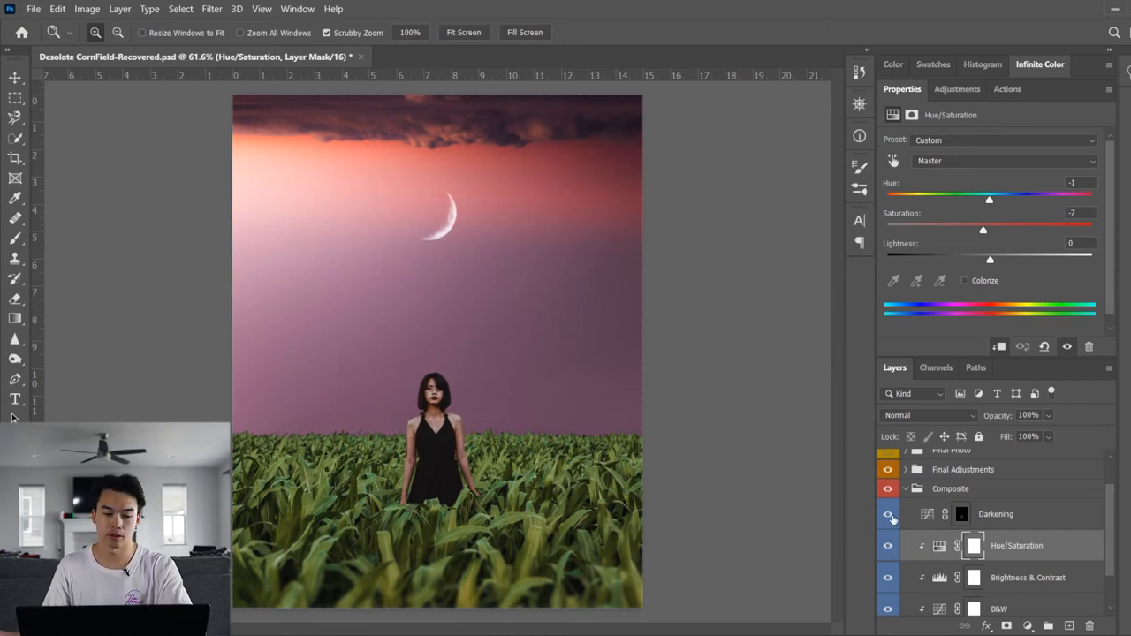
left_click(995, 513)
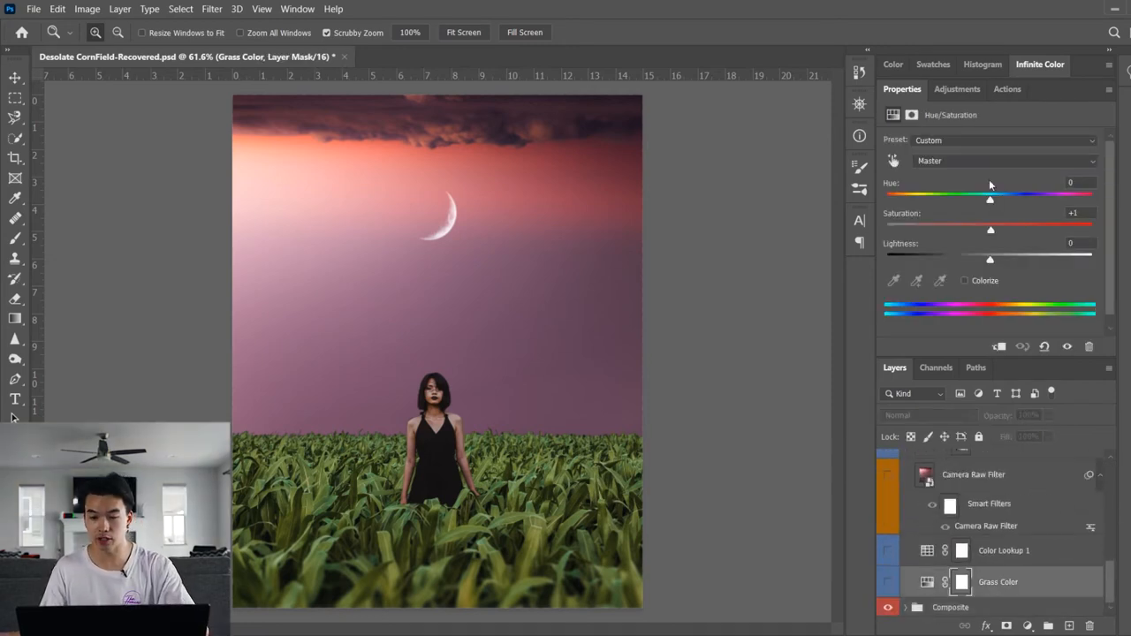
- Target the Greens (saturation -62) in Grass Color and enable it for dull yellow-brown corn
left_click(1003, 160)
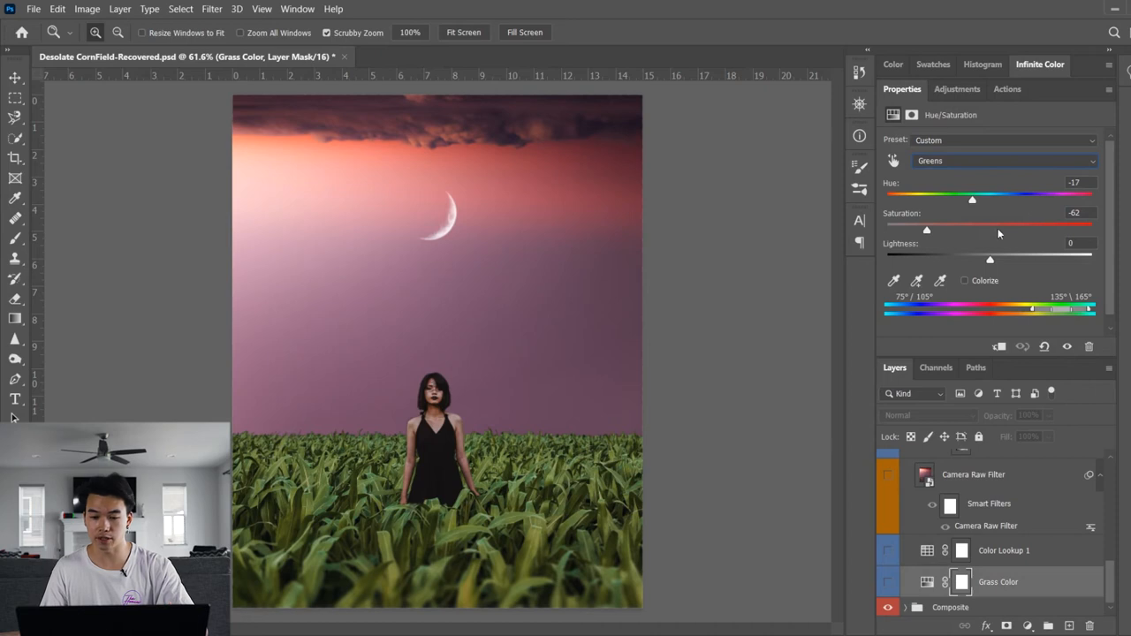
mouse_move(998, 209)
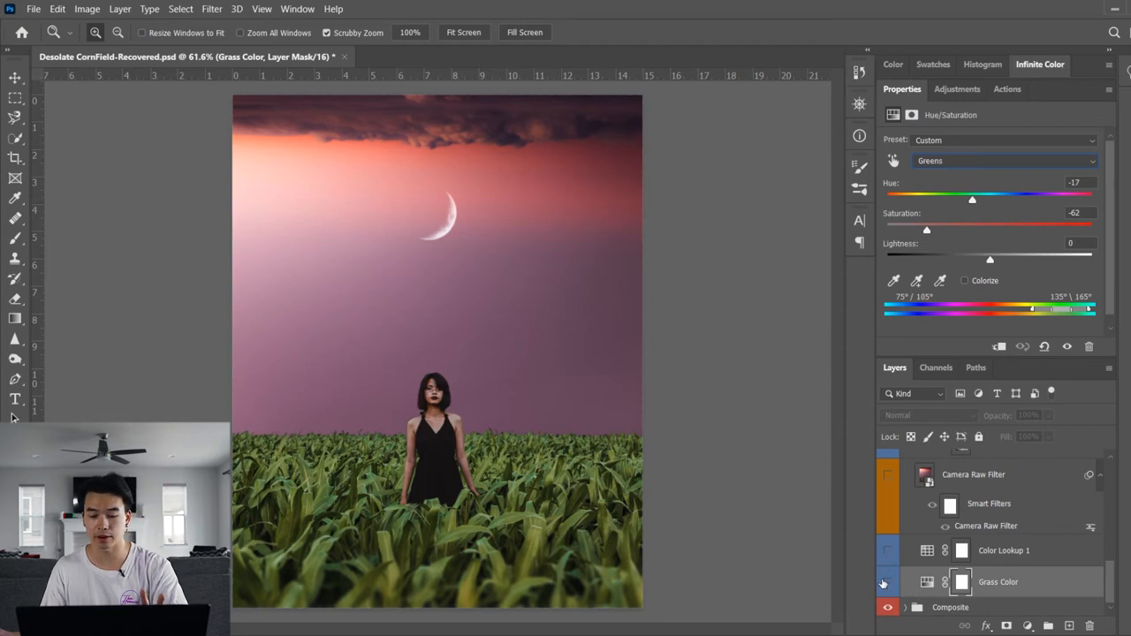
left_click(887, 581)
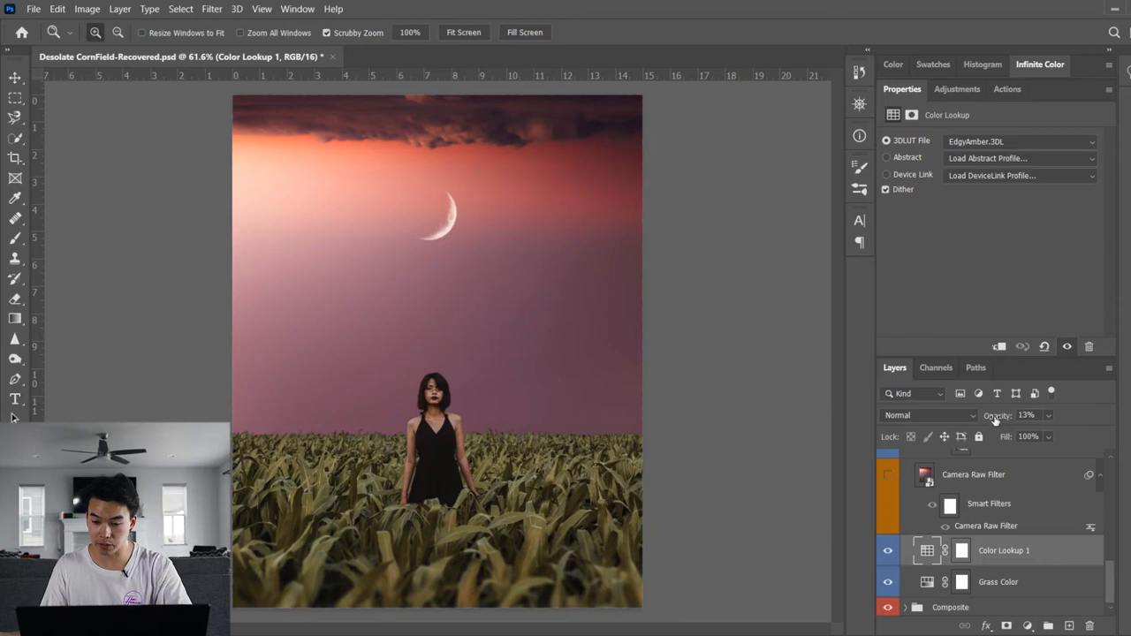
- Enable Color Lookup 1 with EdgyAmber.3DL at 13% opacity and stamp the visible layers into one
left_click(1028, 415)
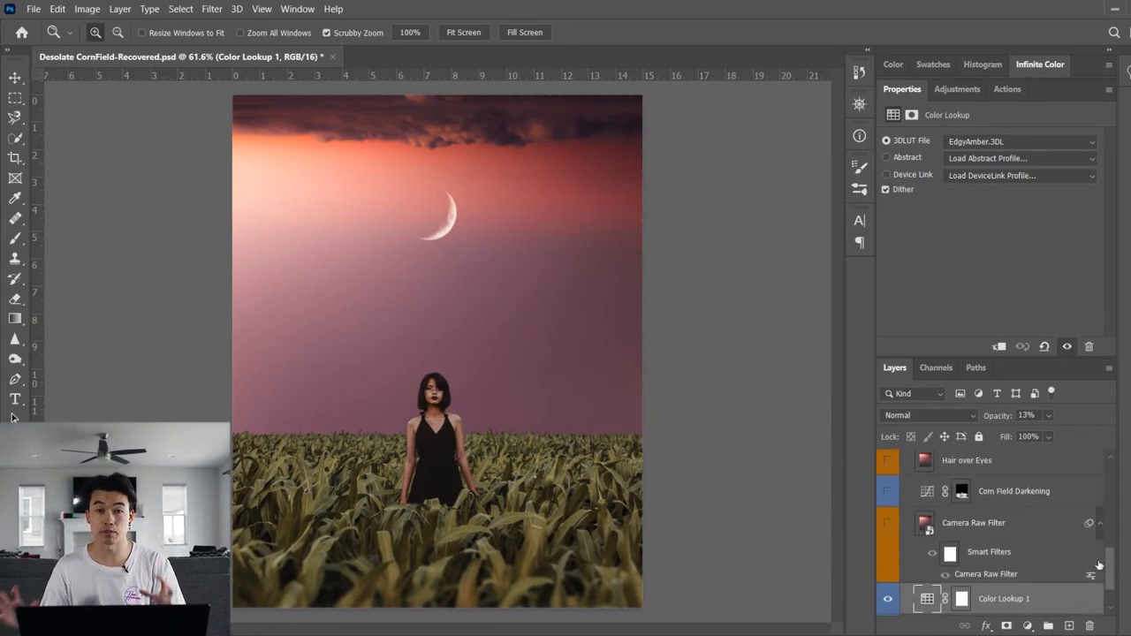
key("ctrl+alt+shift+e")
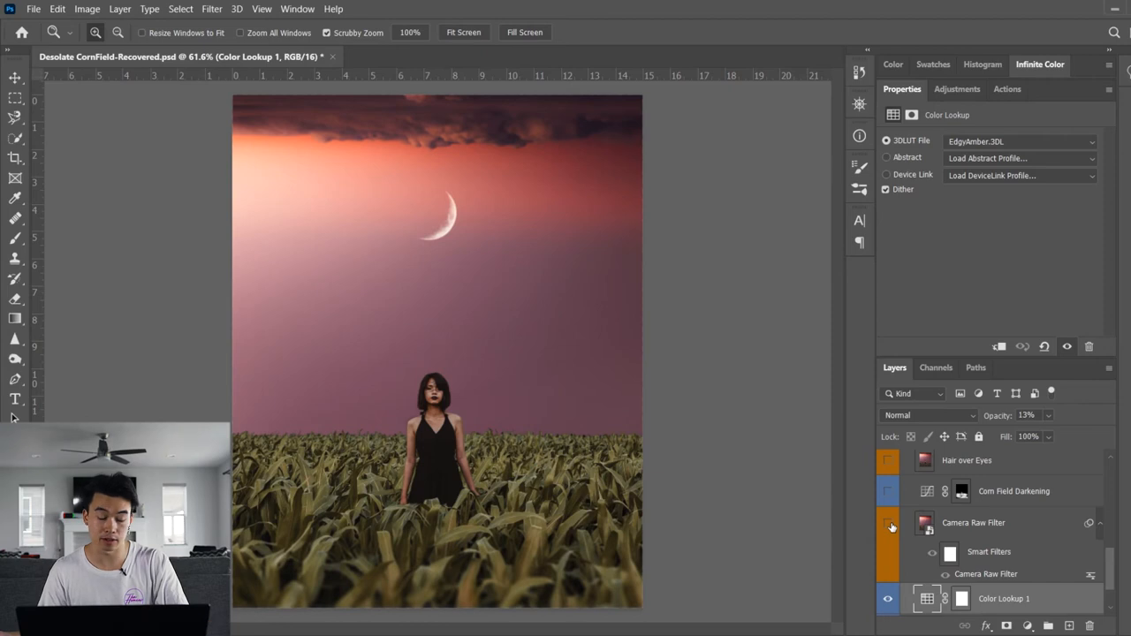
- Review the Camera Raw Filter's Curve, Color Mixer, Split Toning and Effects settings and confirm with OK
left_click(888, 523)
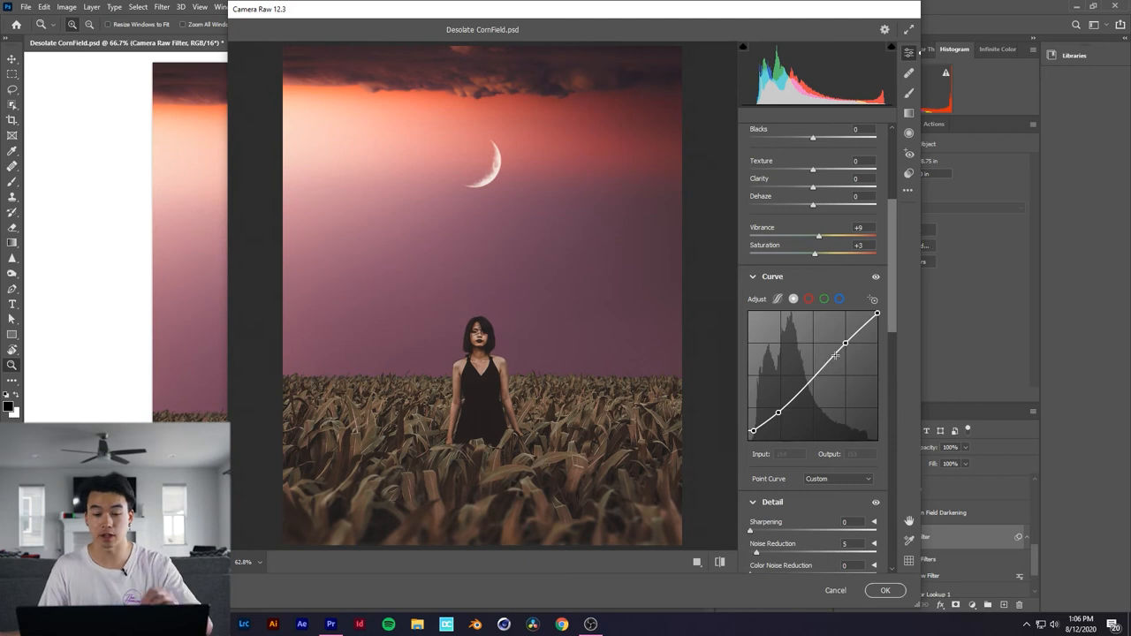
scroll("down", 3)
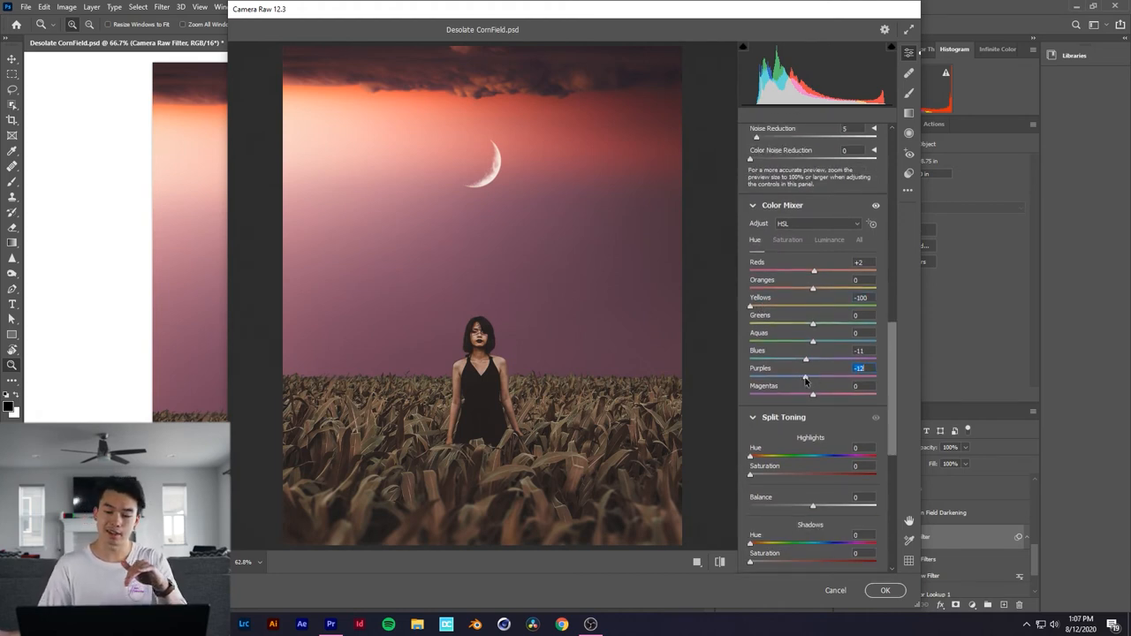
scroll("down", 3)
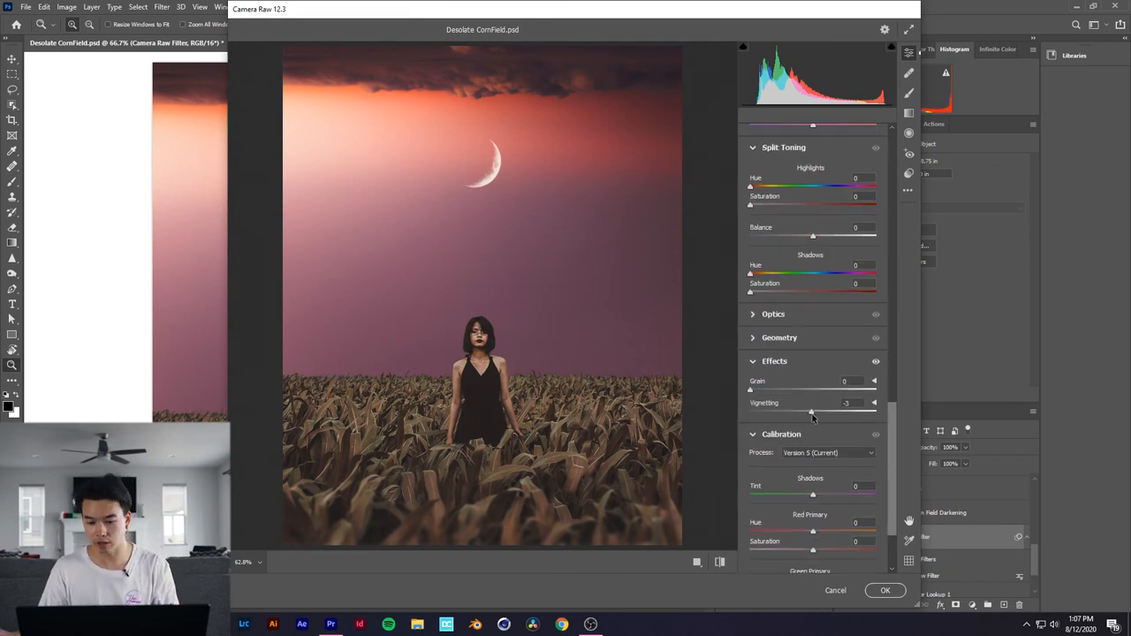
left_click(884, 590)
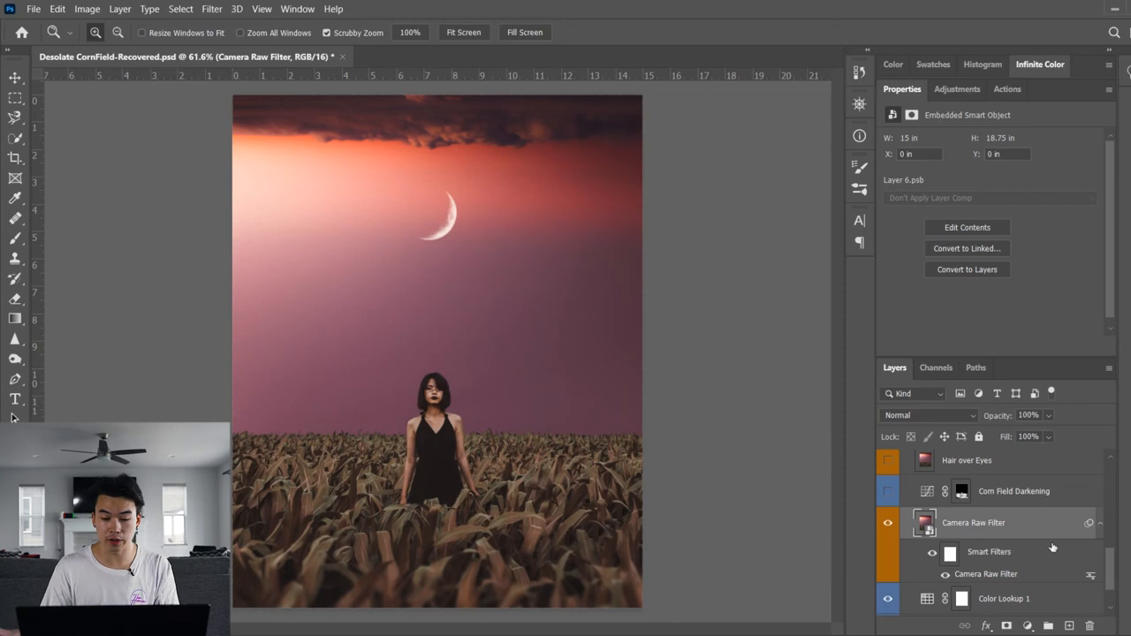
- Select and enable the Corn Field Darkening curves layer to deepen the field
left_click(1014, 491)
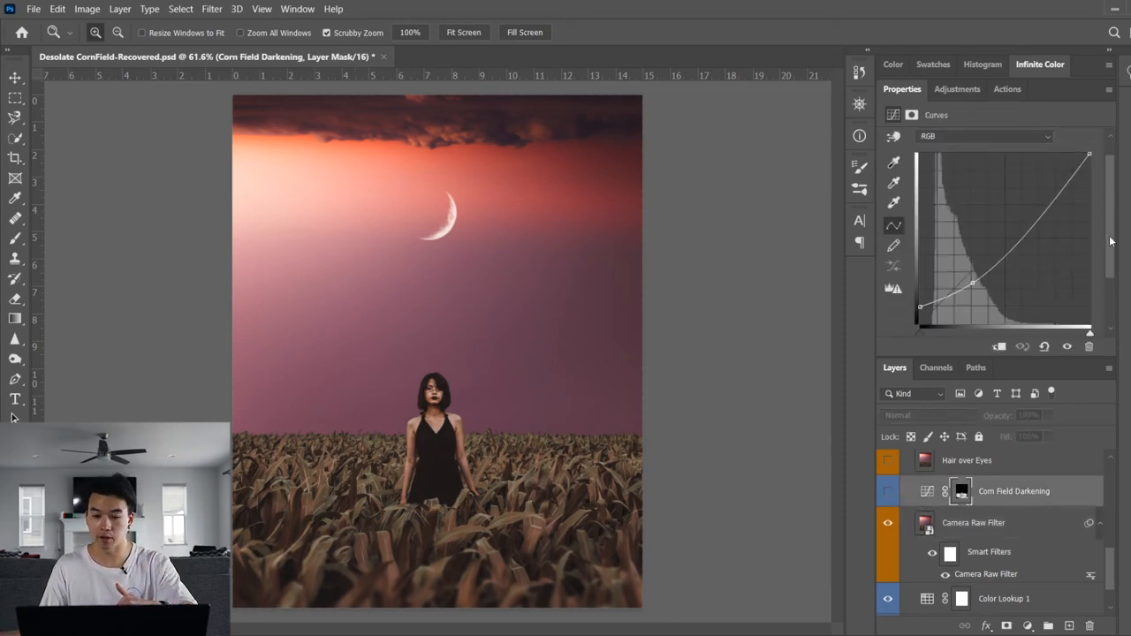
left_click(887, 493)
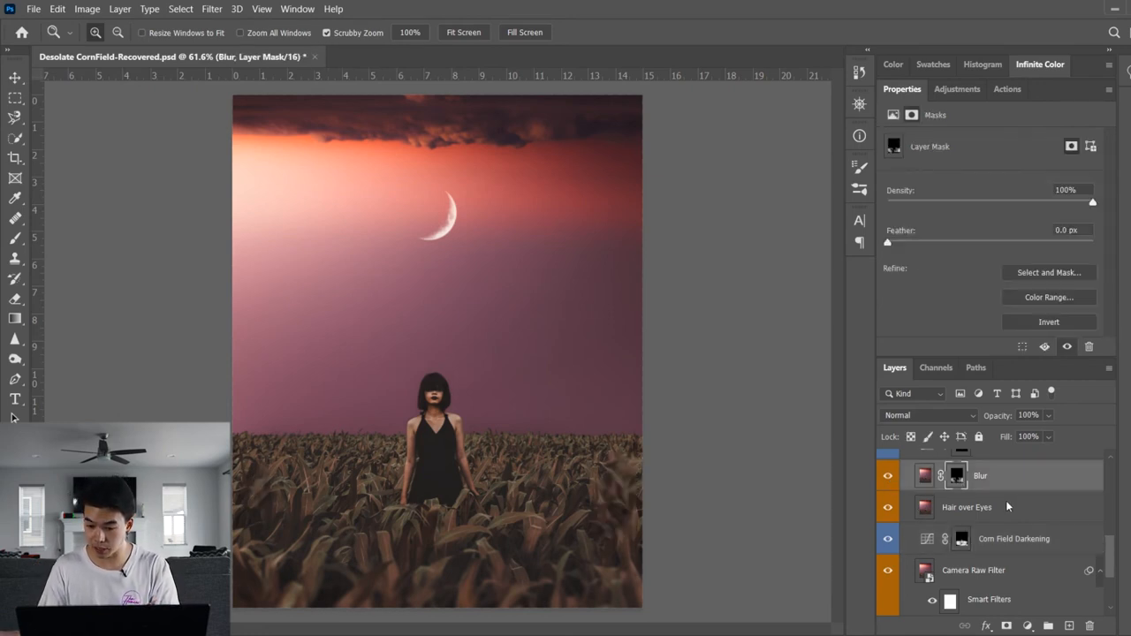
- Preview the Blur layer's mask as a red overlay to see where the blur applies
left_click(954, 475)
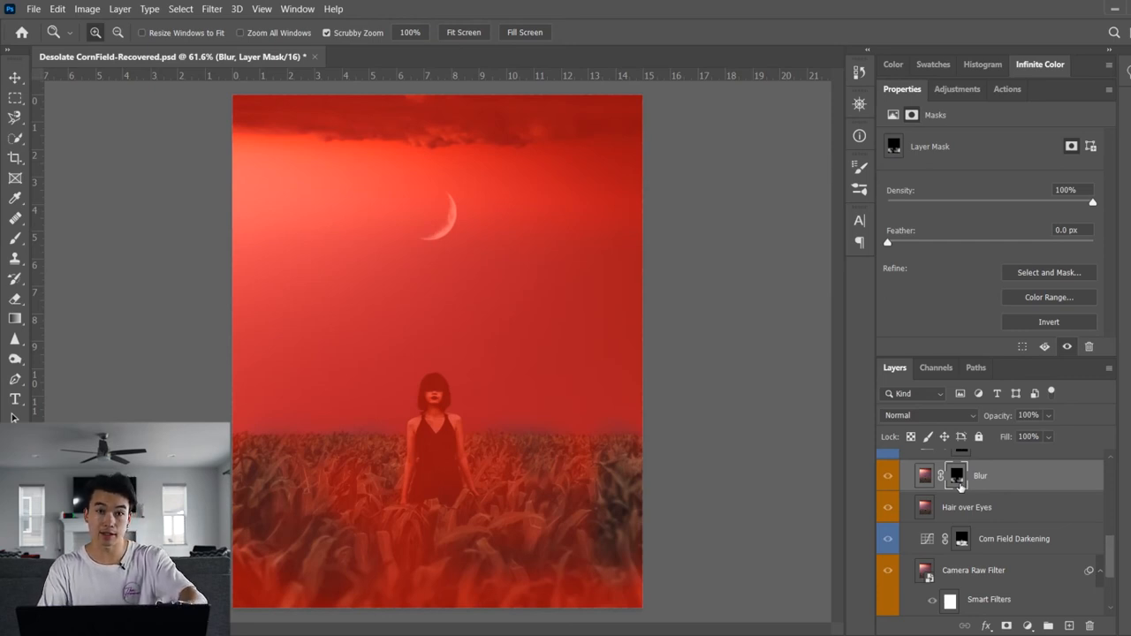
mouse_move(664, 468)
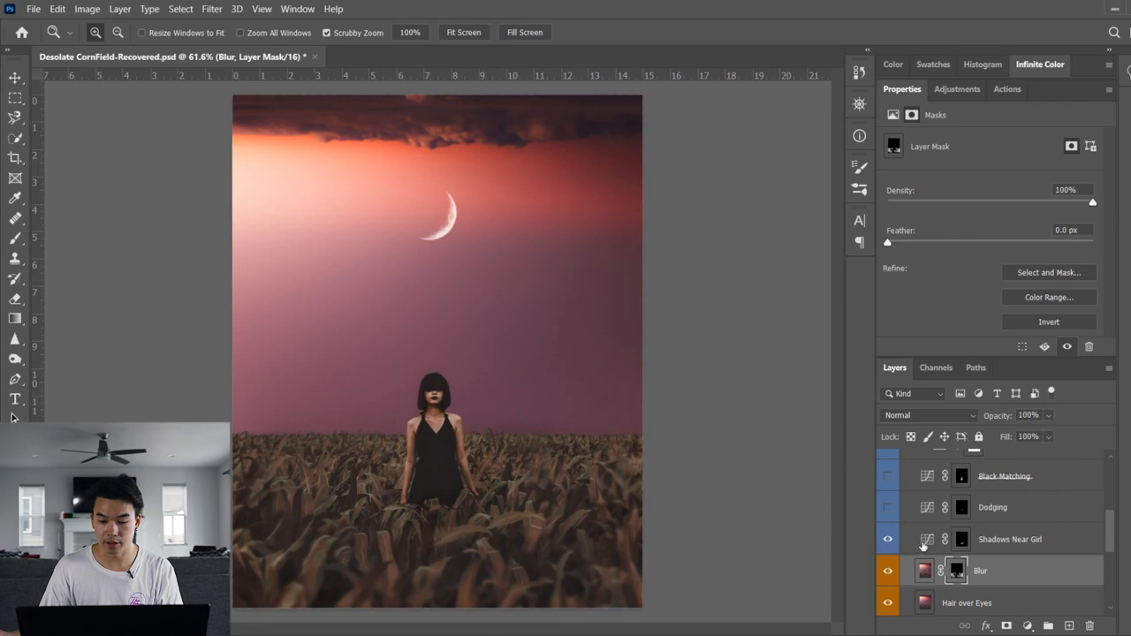
- Show the Shadows Near Girl, Black Matching and Dodging layers
left_click(1009, 539)
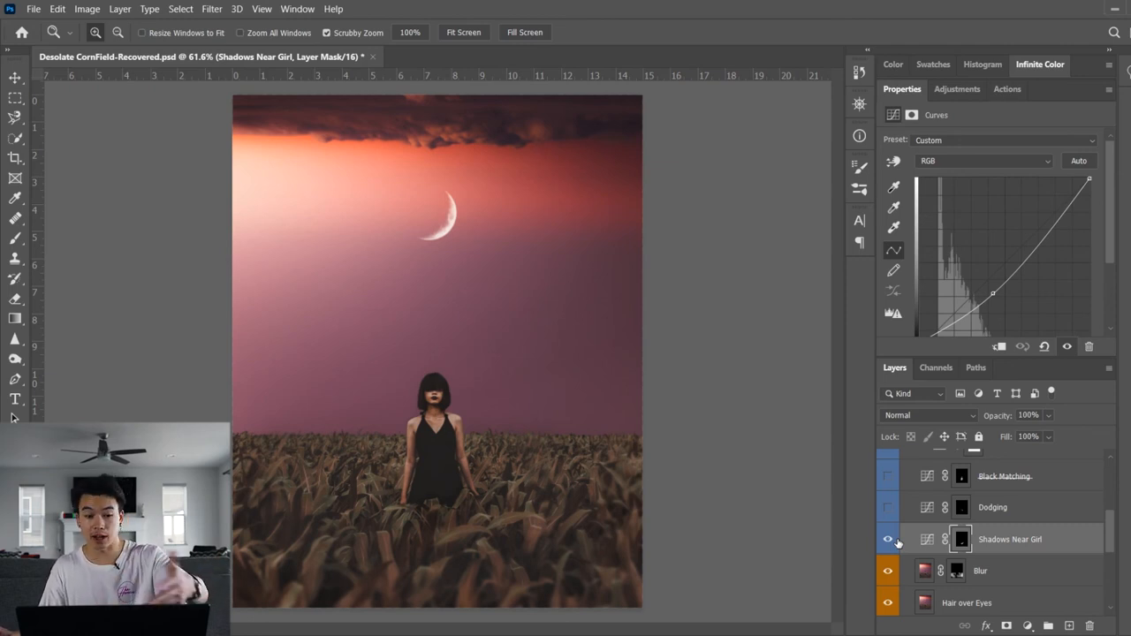
left_click(887, 539)
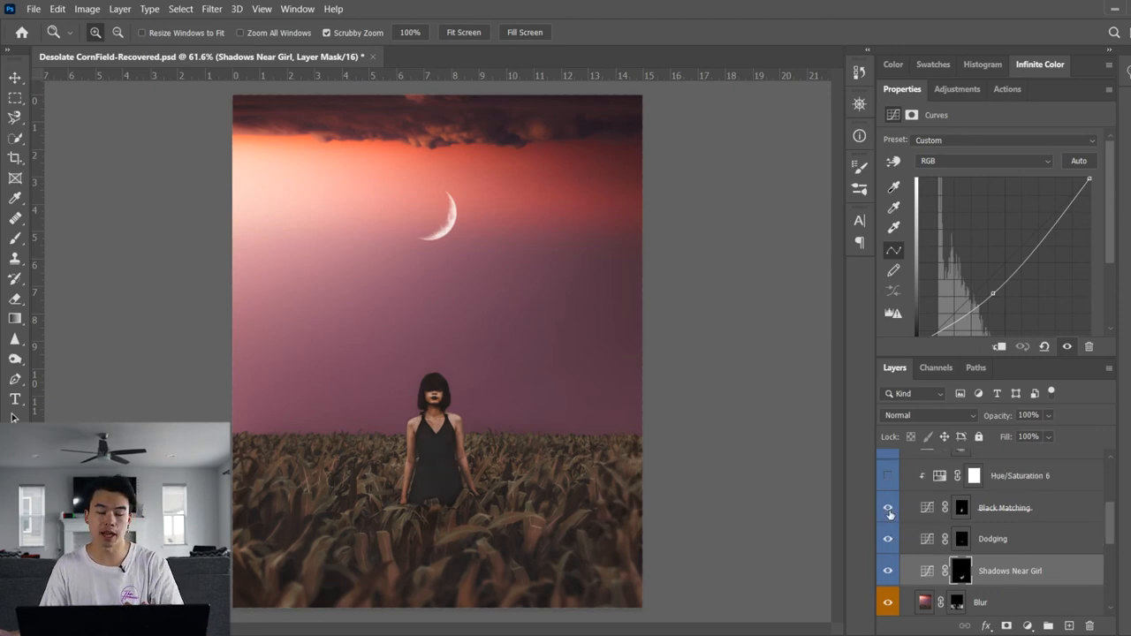
left_click(887, 507)
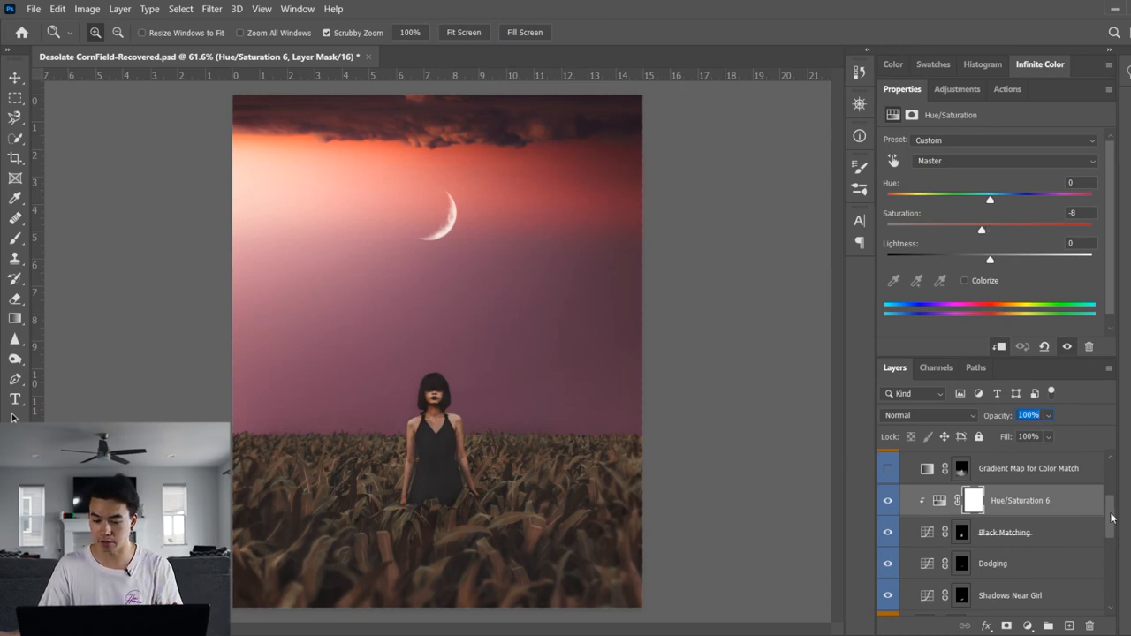
- Toggle the Gradient Map for Color Match (Soft Light, 55%) off and back on to compare
scroll("down", 3)
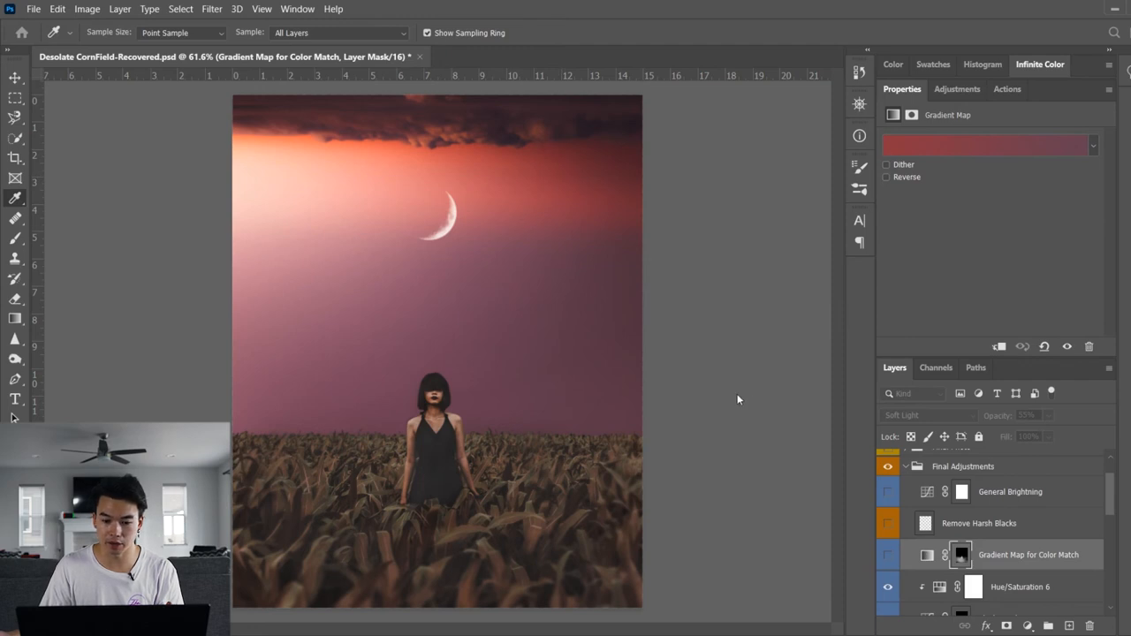
mouse_move(502, 160)
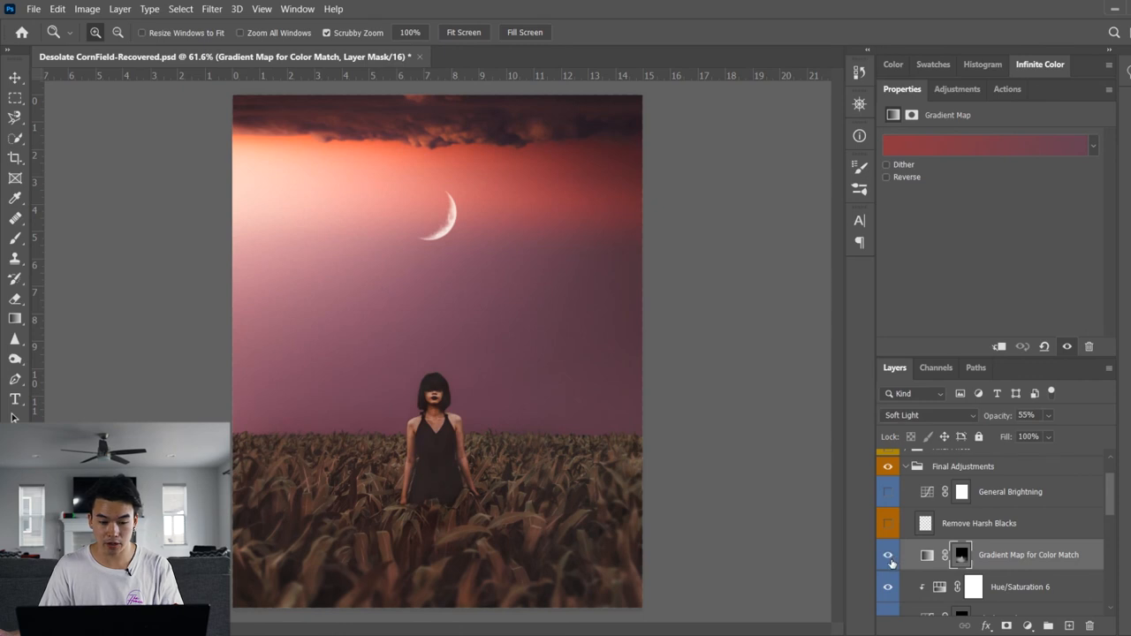
left_click(887, 555)
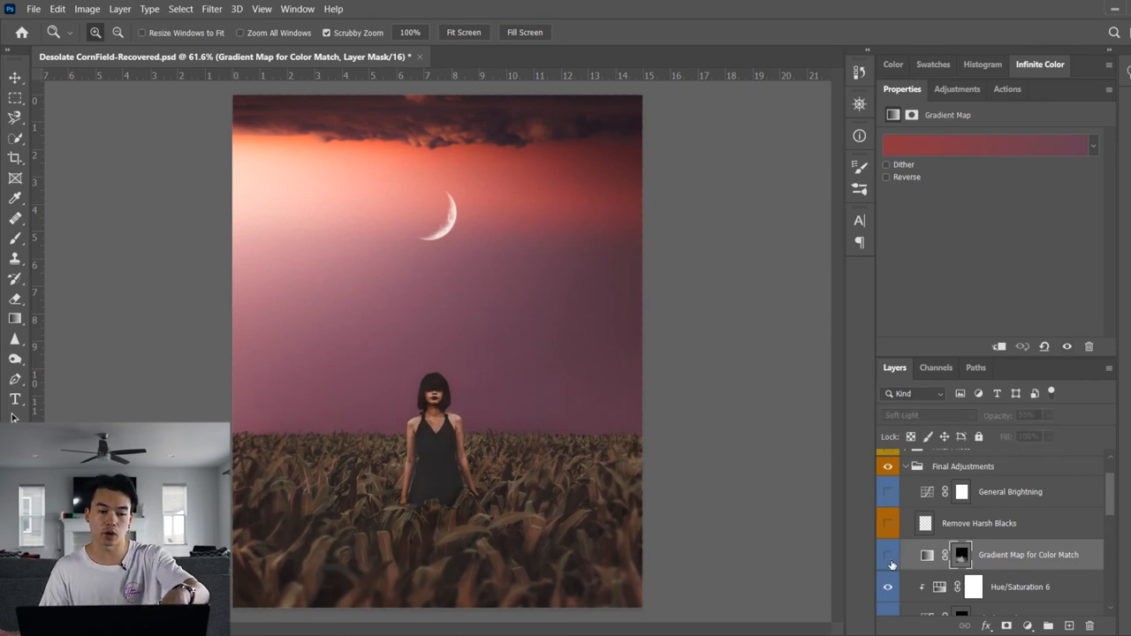
left_click(888, 555)
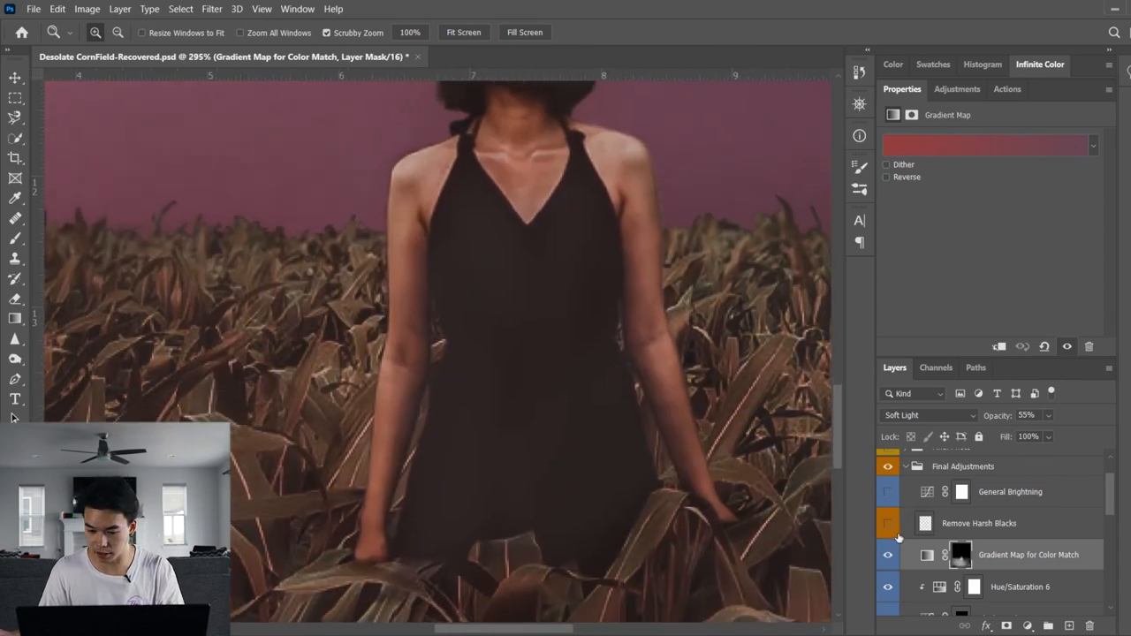
- Show the Remove Harsh Blocks cleanup layer around the girl's dress and corn
left_click(979, 523)
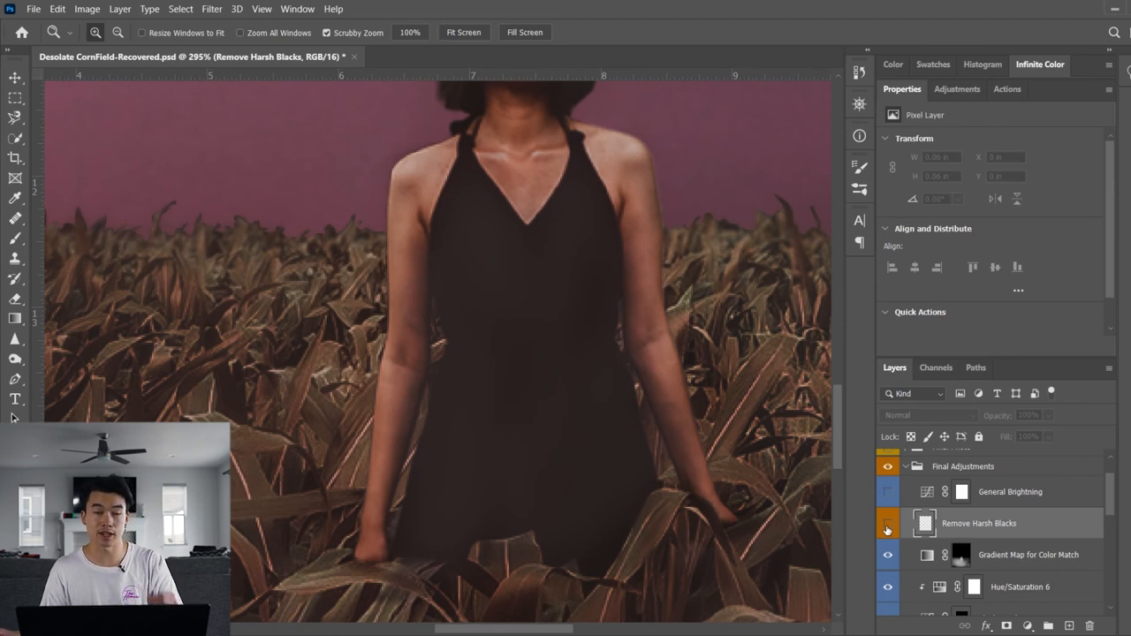
mouse_move(385, 286)
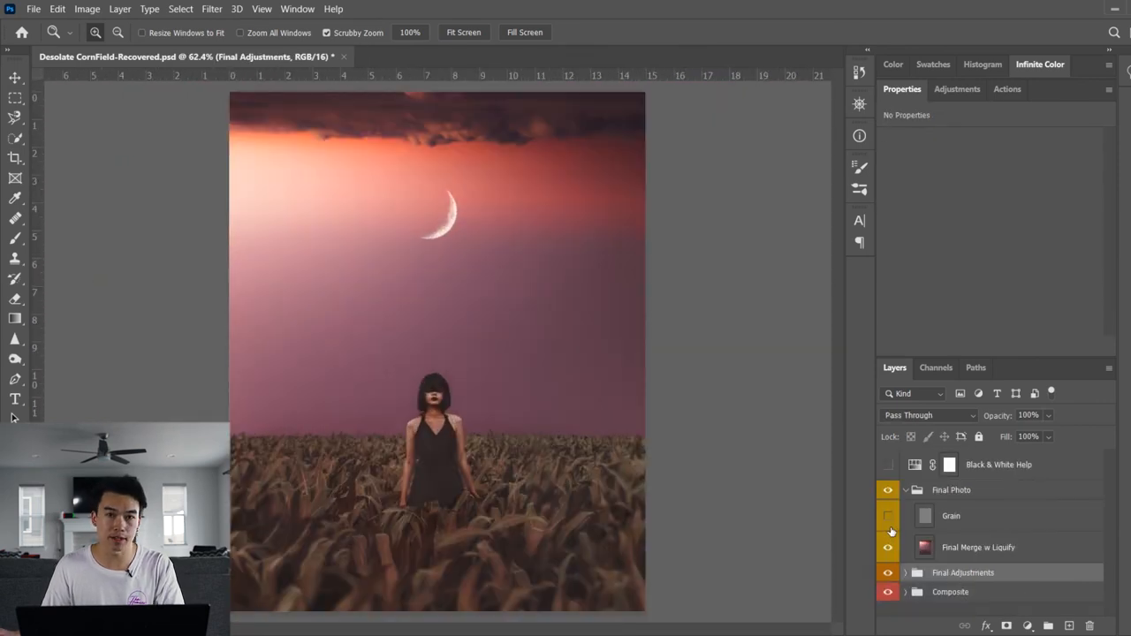
- Show the Grain layer above Final Merge w Liquify in the Final Photo group
left_click(887, 519)
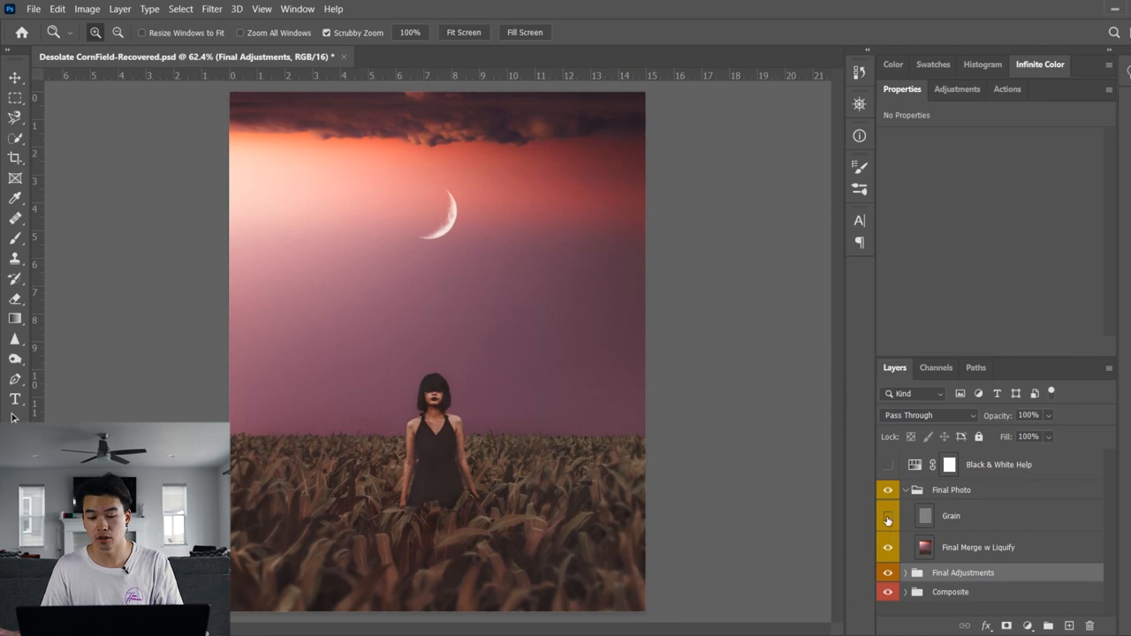
left_click(887, 516)
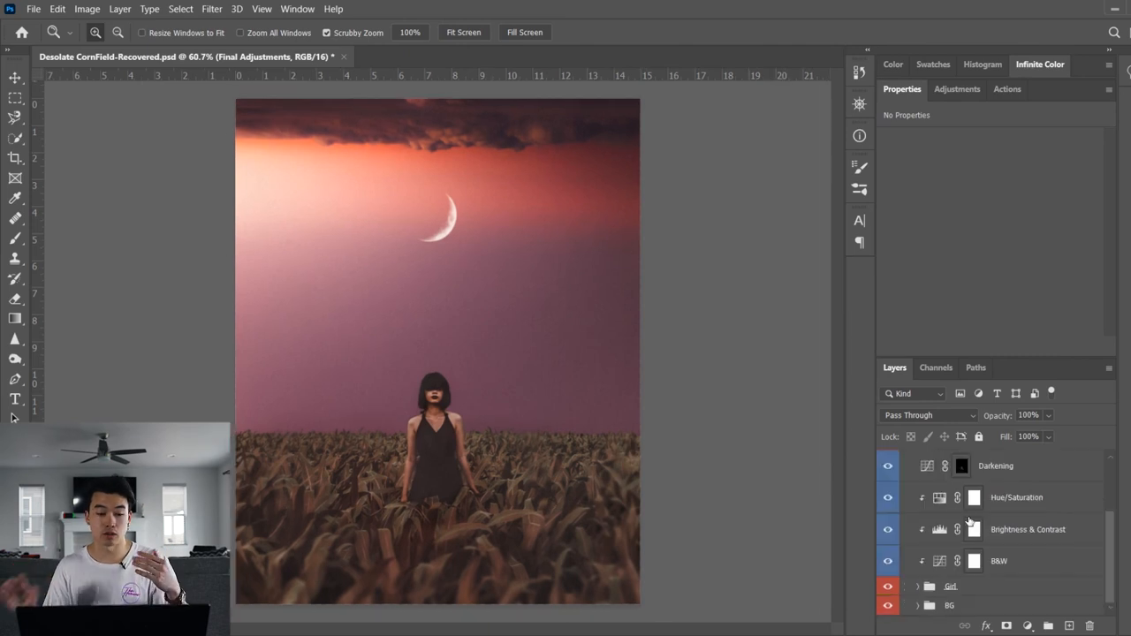
mouse_move(605, 354)
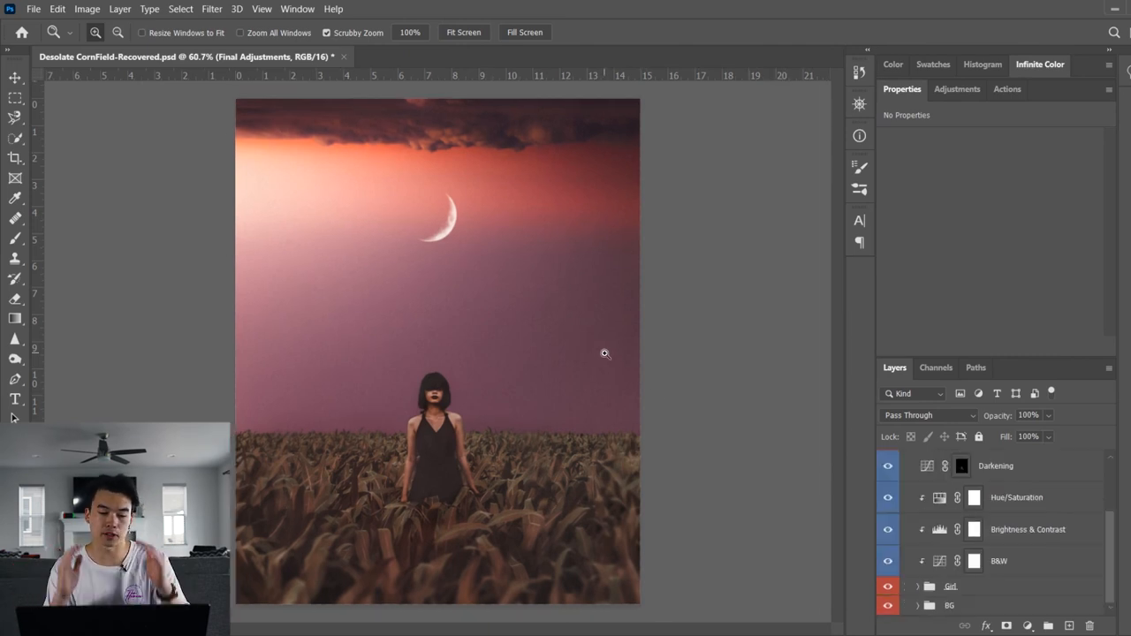